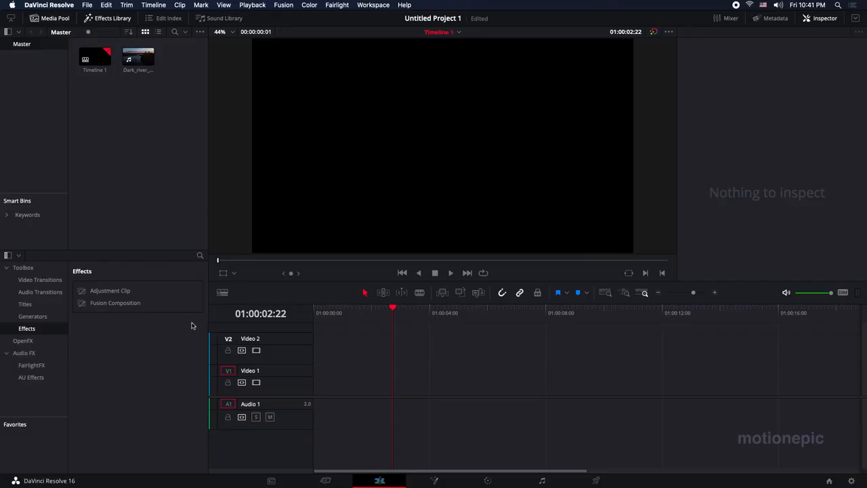
mouse_move(646, 420)
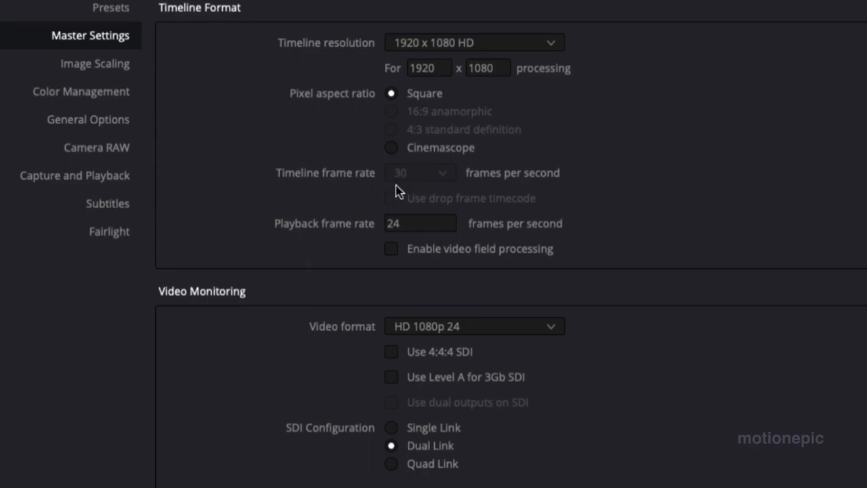
- Change the project's playback frame rate from 24 to 30 fps
click(420, 223)
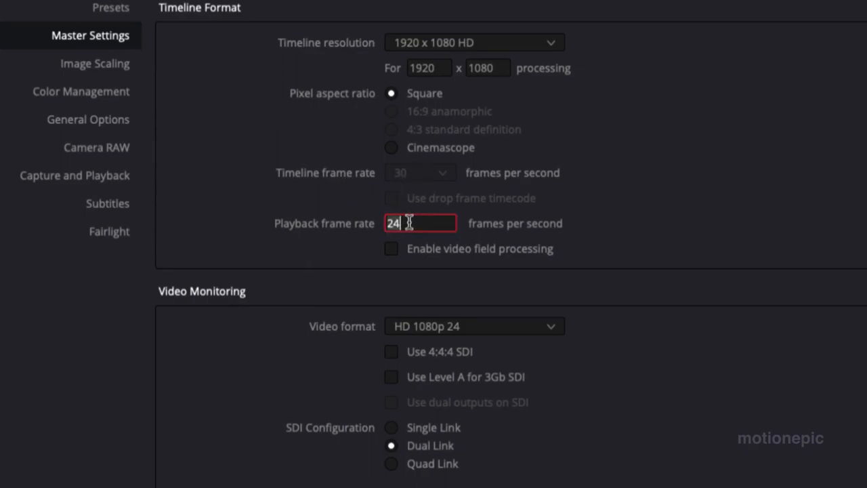
text(30)
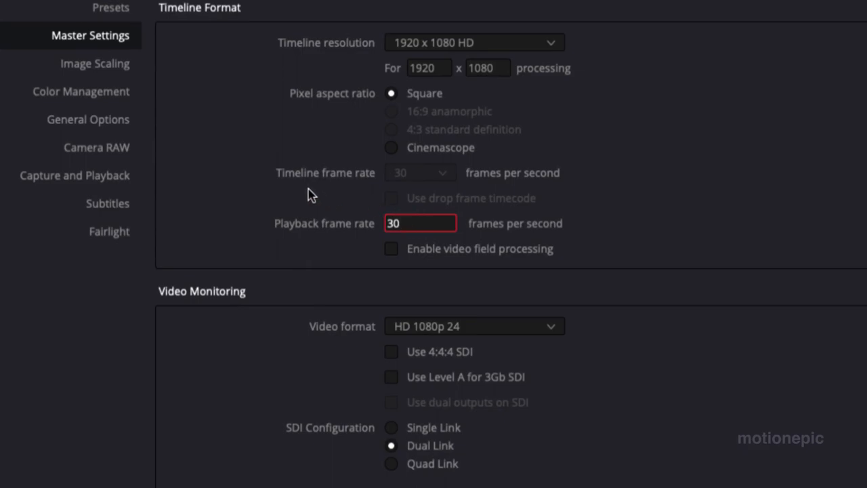
mouse_move(319, 232)
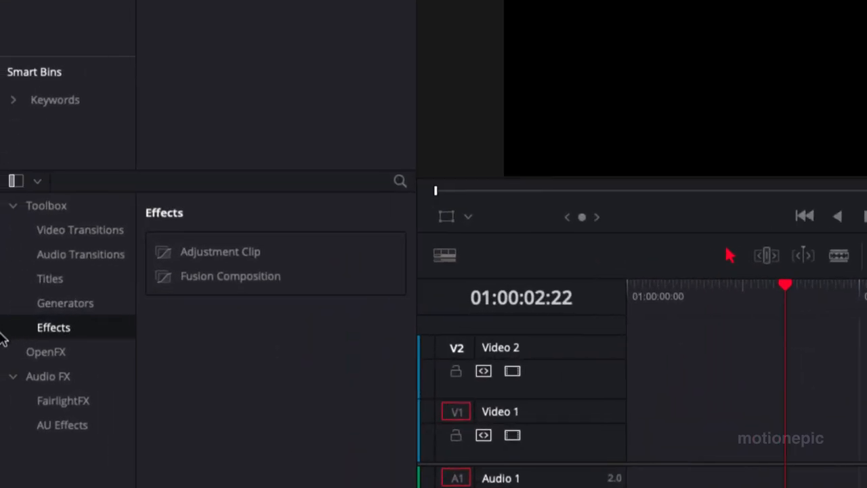
mouse_move(49, 278)
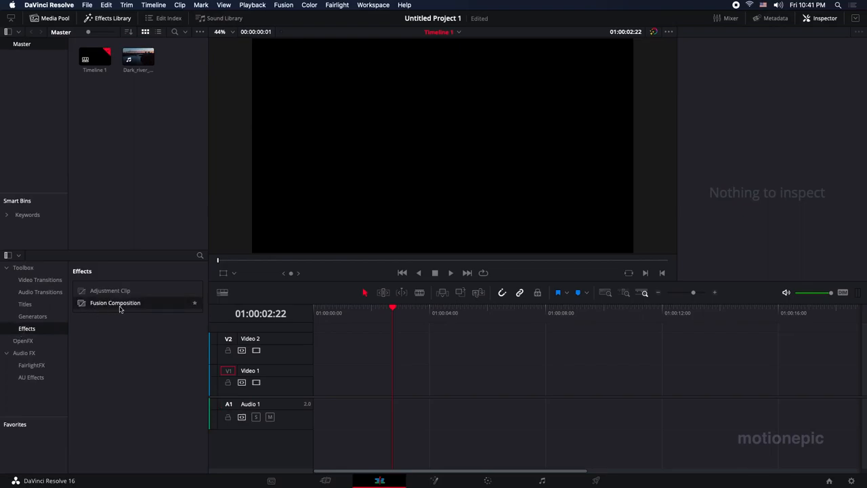
- Place a Fusion Composition clip at the start of Video 1 and select it
drag(115, 303, 315, 377)
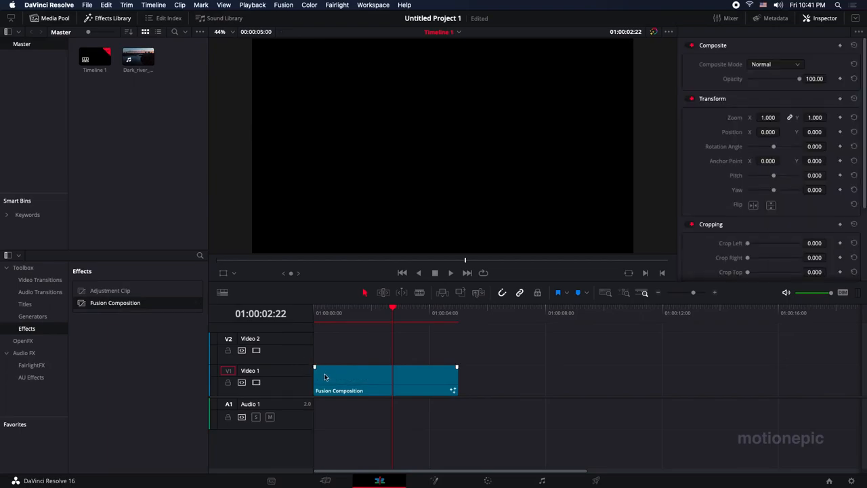
click(369, 376)
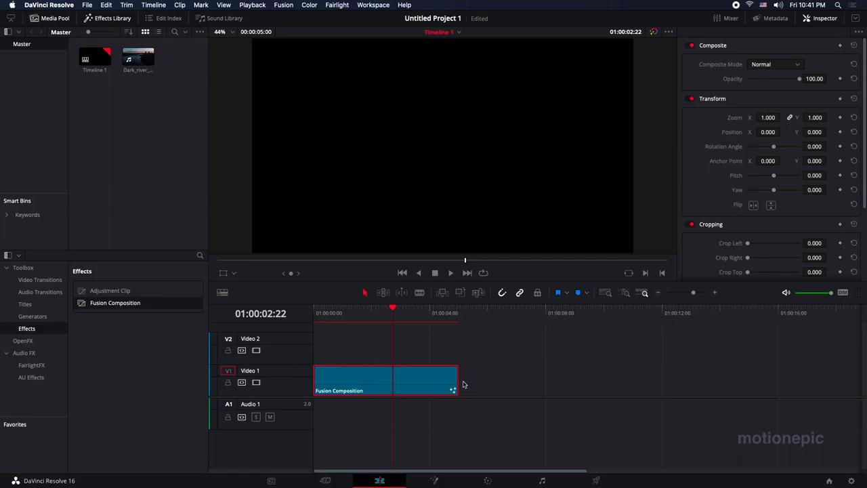
click(357, 379)
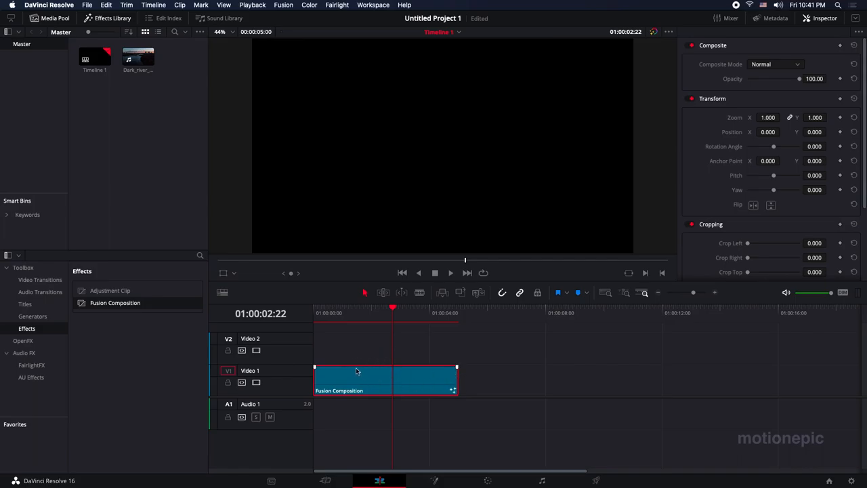
mouse_move(351, 385)
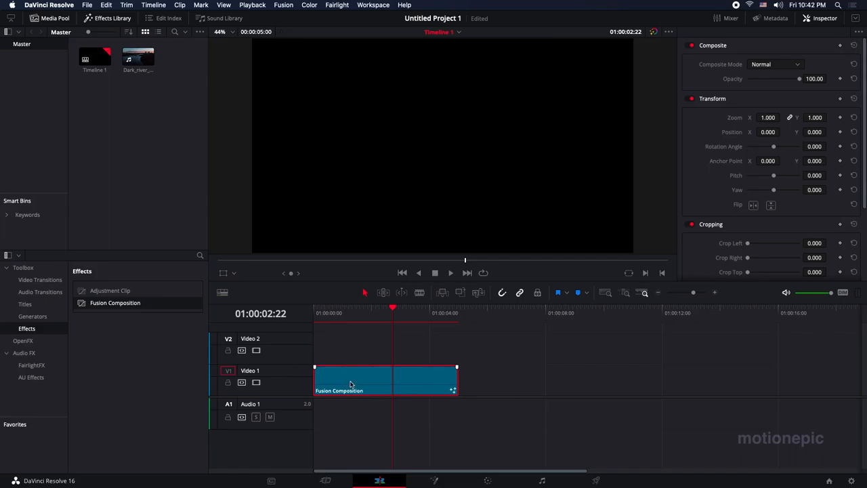
mouse_move(389, 408)
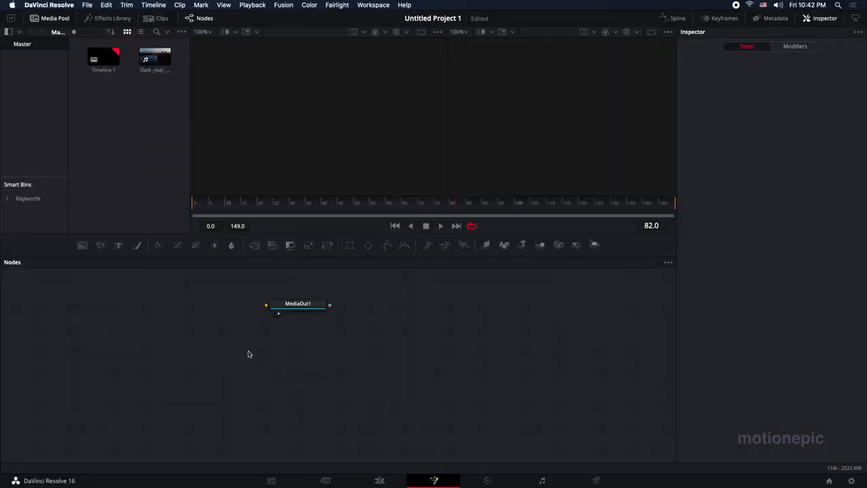
- Move the MediaOut1 node right and hide the Media Pool to widen the viewers
drag(298, 303, 413, 333)
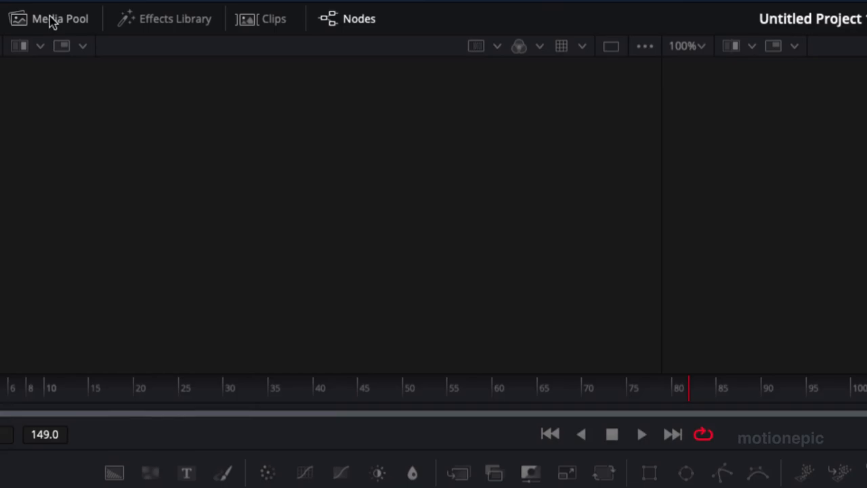
click(60, 18)
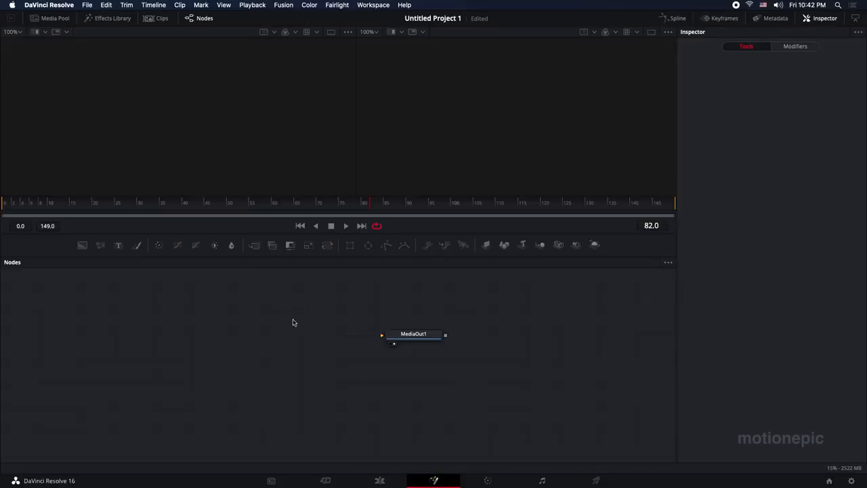
mouse_move(125, 278)
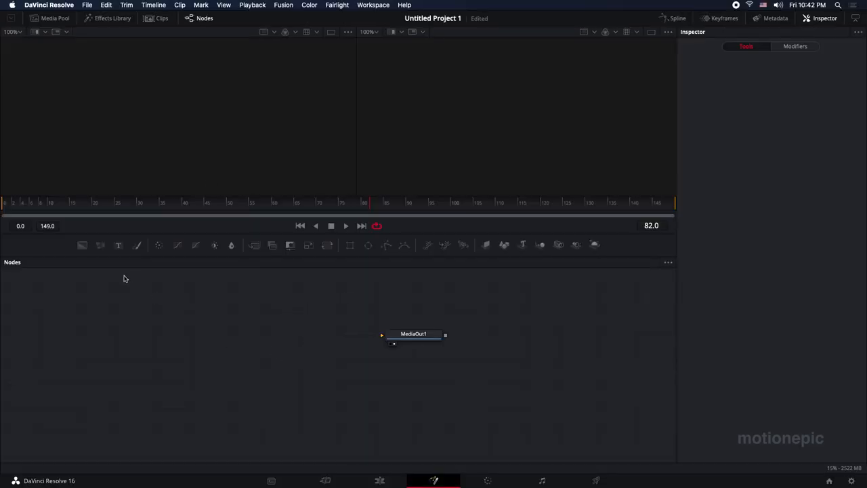
mouse_move(119, 245)
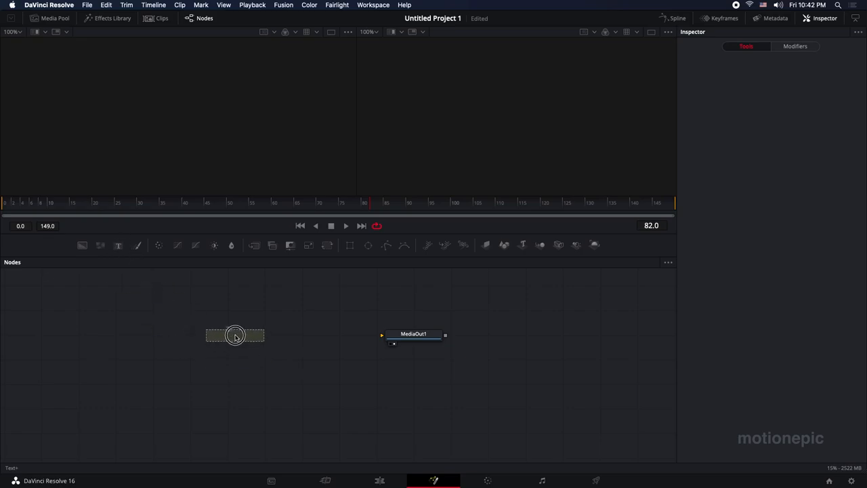
- Add a Text1 node wired to MediaOut1 with styled text 'DAVINCI RESOLVE'
click(235, 335)
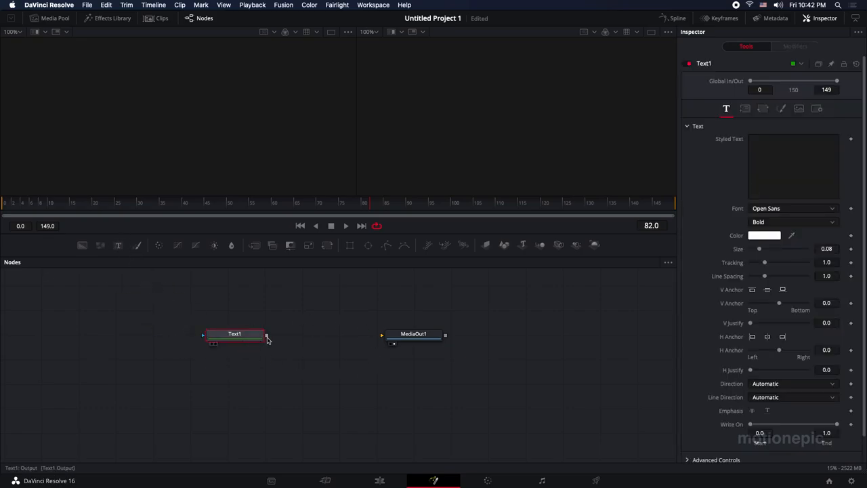
drag(266, 335, 382, 334)
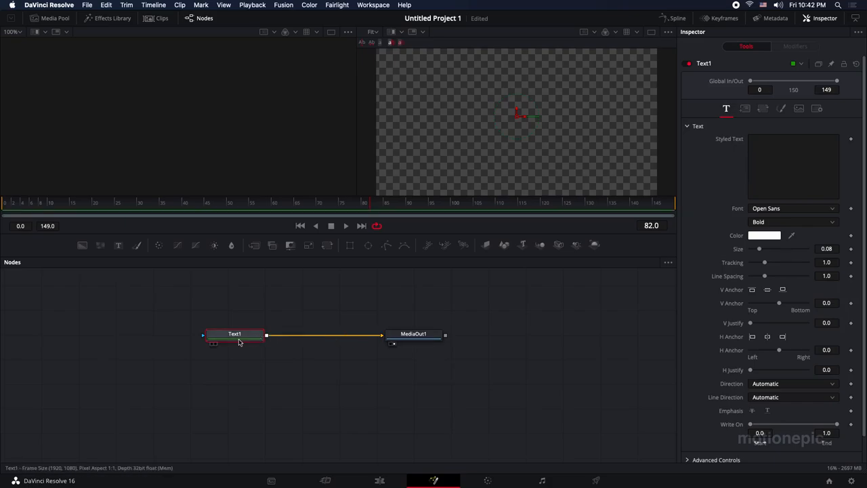
click(792, 166)
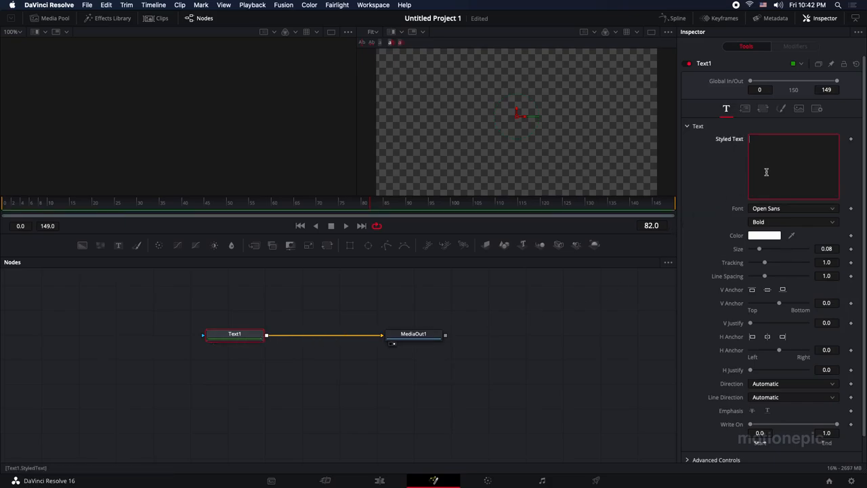
text(DAVINCI RE)
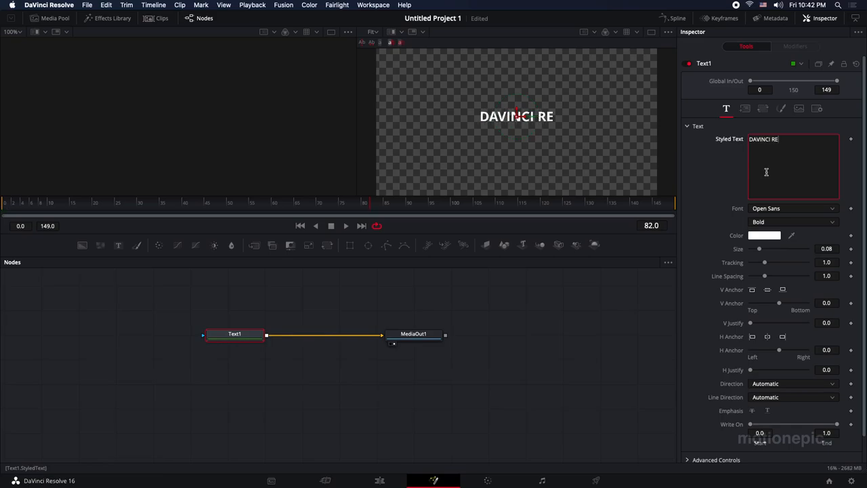
text(SOLVE)
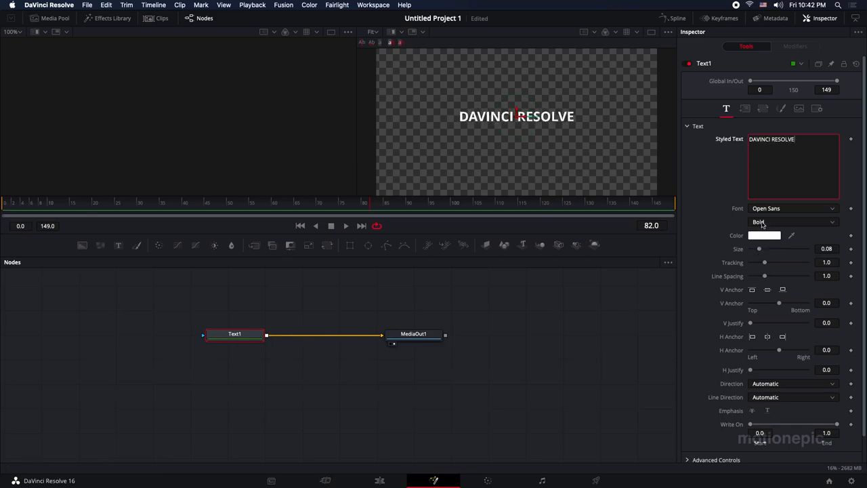
- Switch the title to Light weight, raise Size to about 0.098, and widen Tracking
click(792, 221)
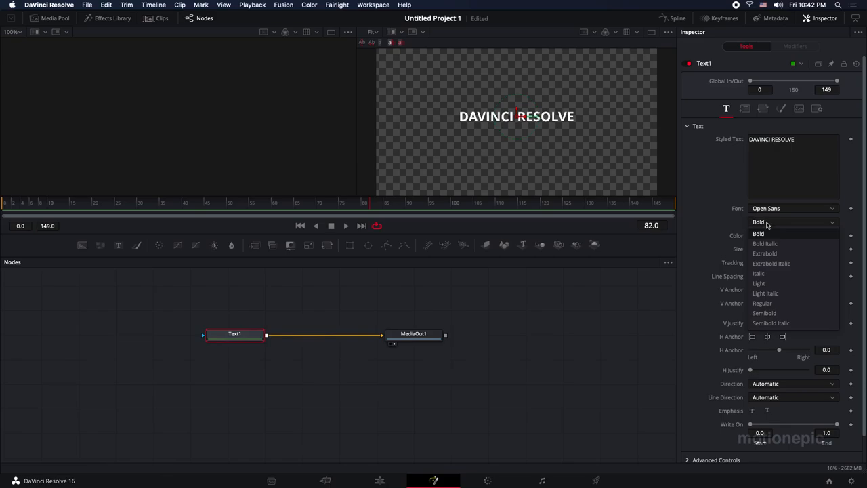
click(758, 283)
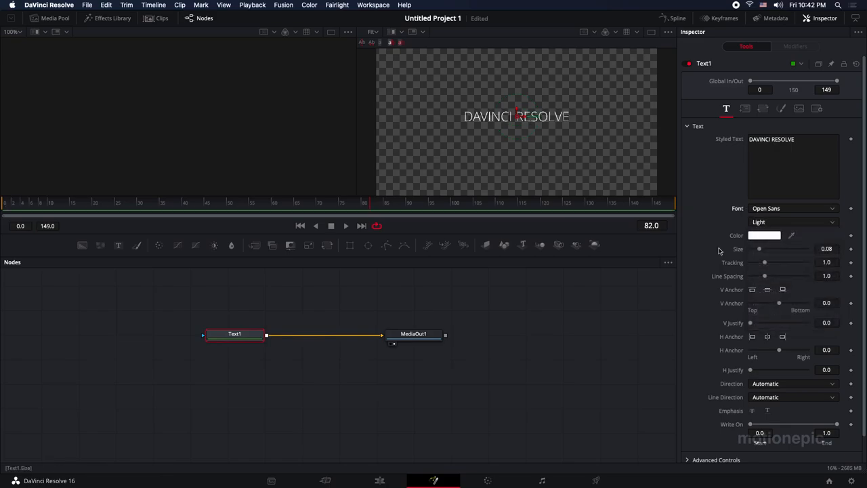
drag(759, 248, 761, 248)
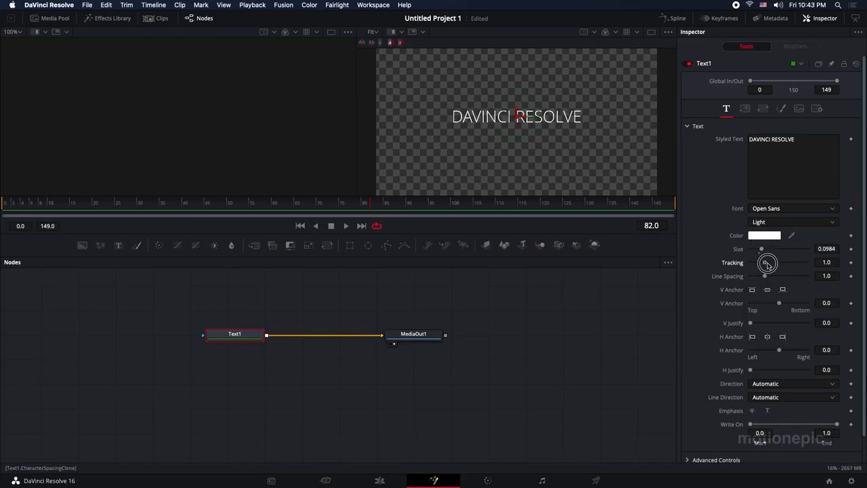
drag(765, 263, 779, 262)
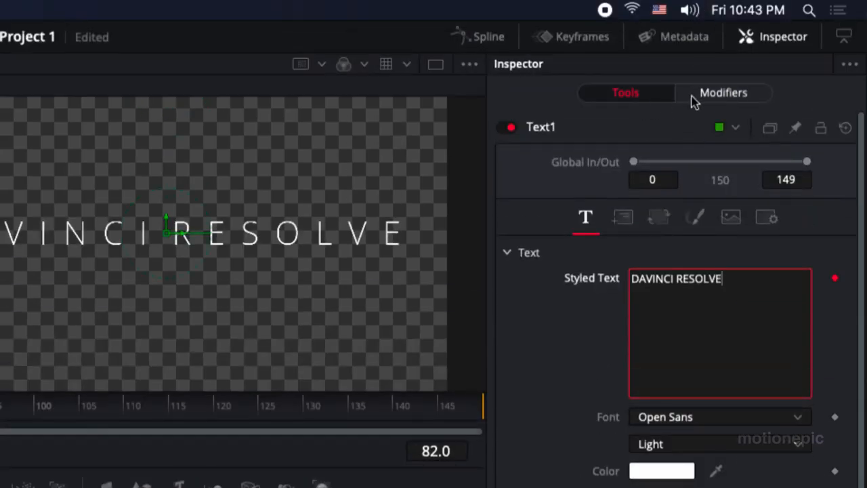
- In the Follower1 Modifiers tab, set the per-character Delay to 1.0
click(723, 93)
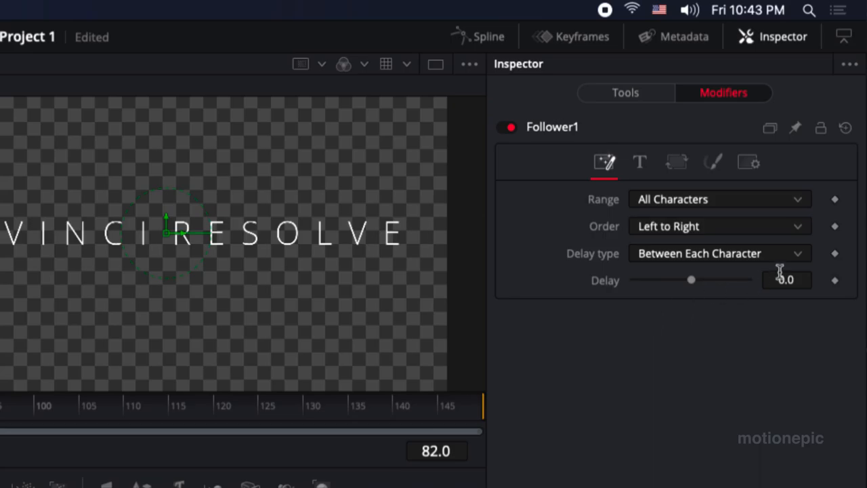
click(785, 280)
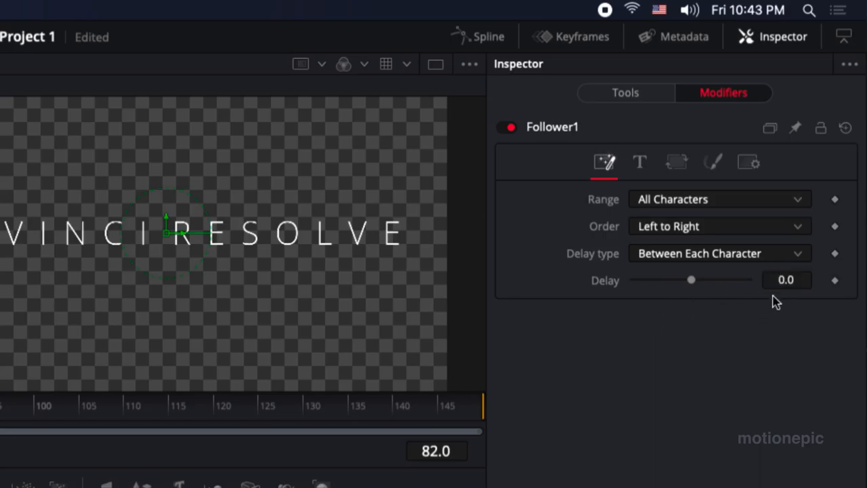
click(786, 280)
text(1)
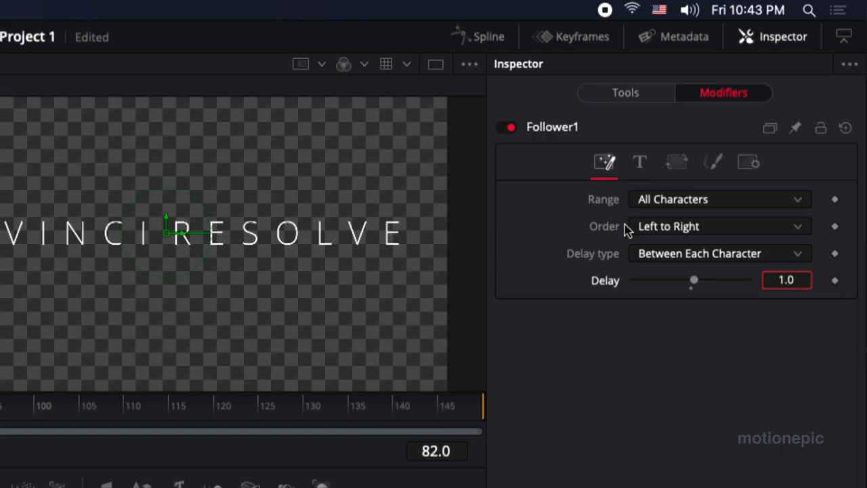
mouse_move(657, 232)
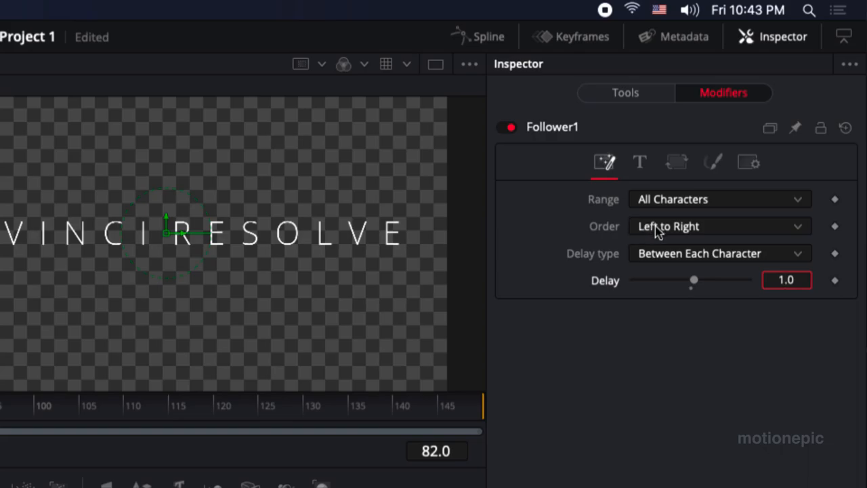
mouse_move(663, 240)
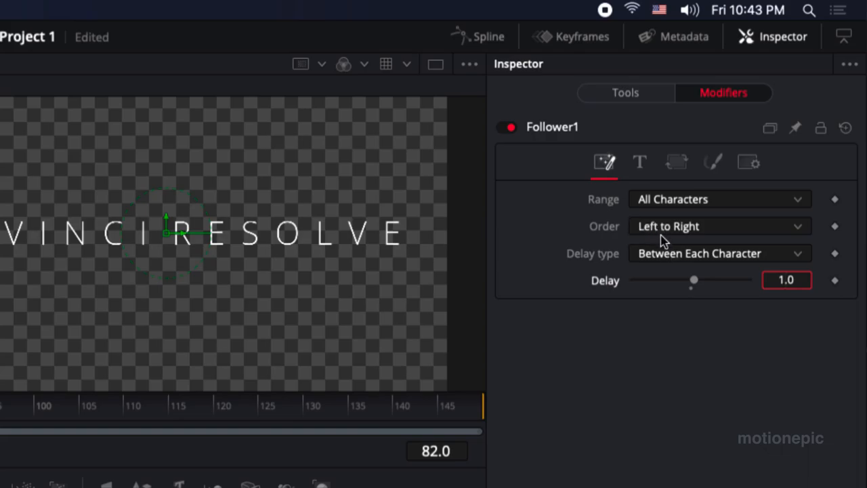
- Set the Follower character Order to Random But One by One and show its Shading settings
click(718, 225)
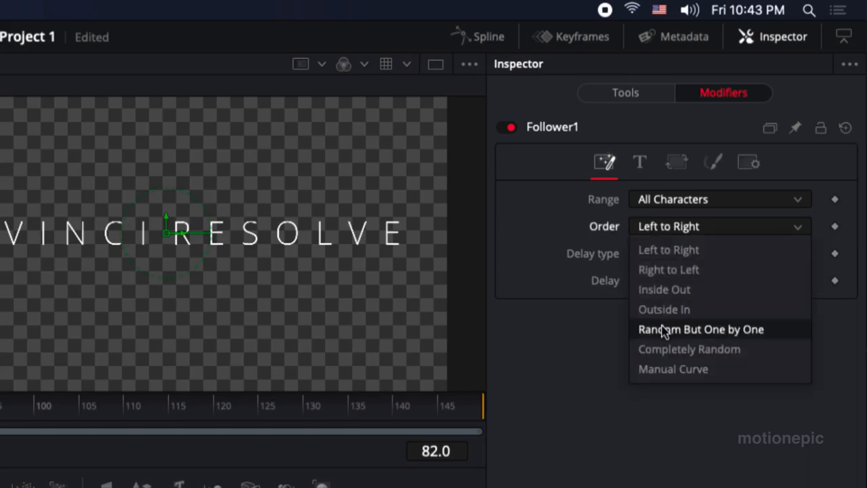
mouse_move(677, 254)
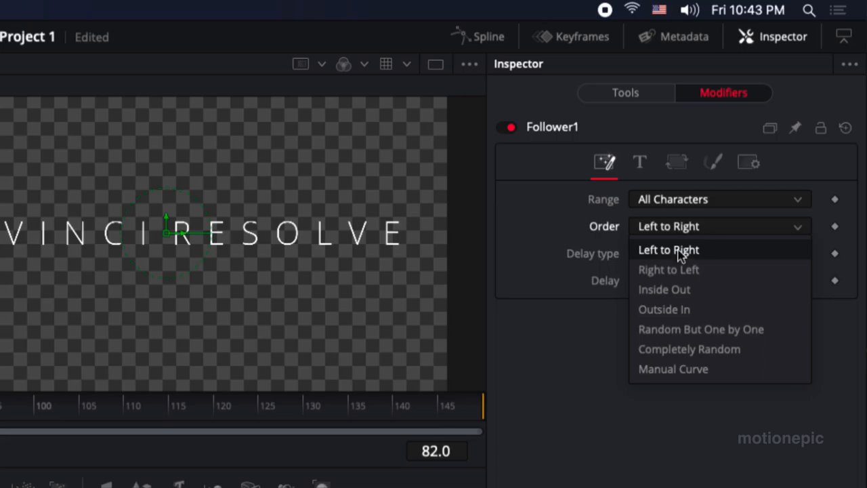
mouse_move(663, 254)
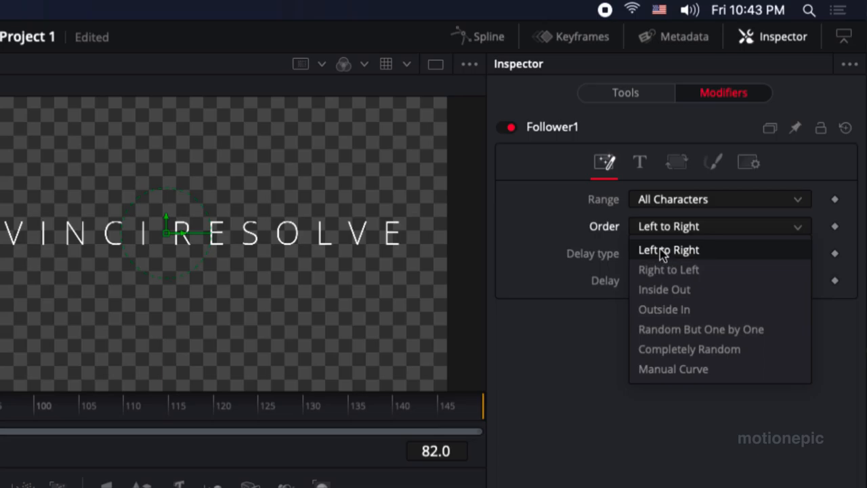
click(668, 249)
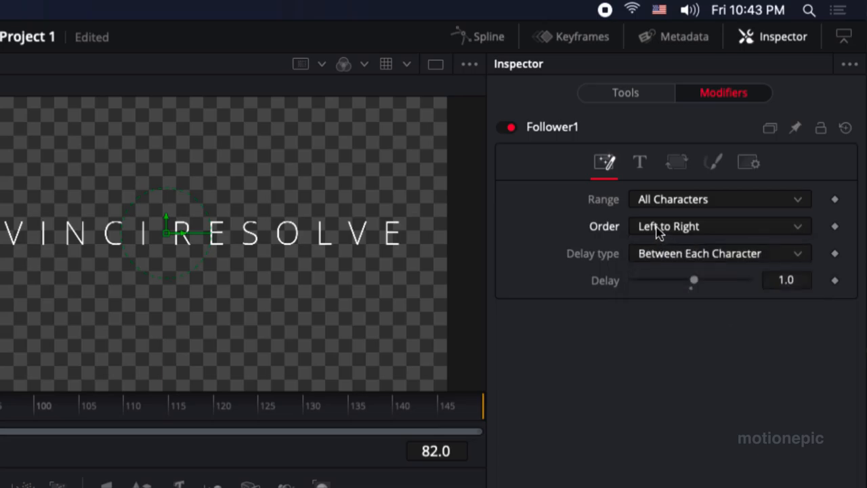
click(717, 225)
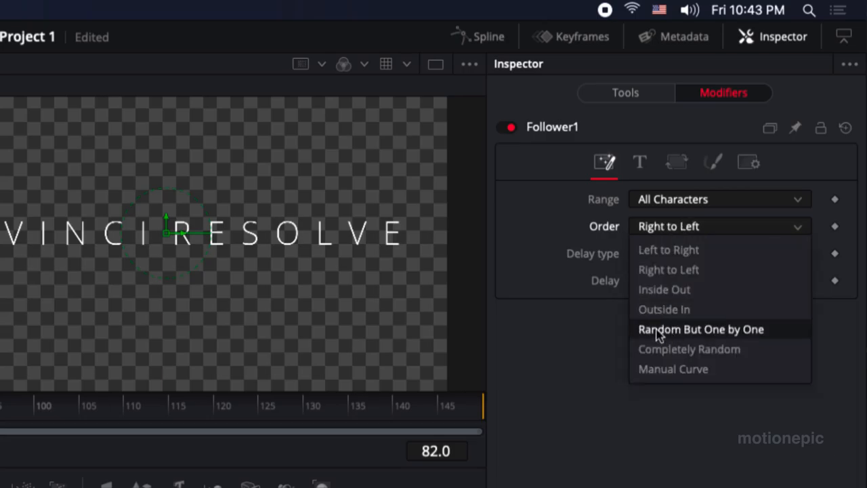
click(701, 329)
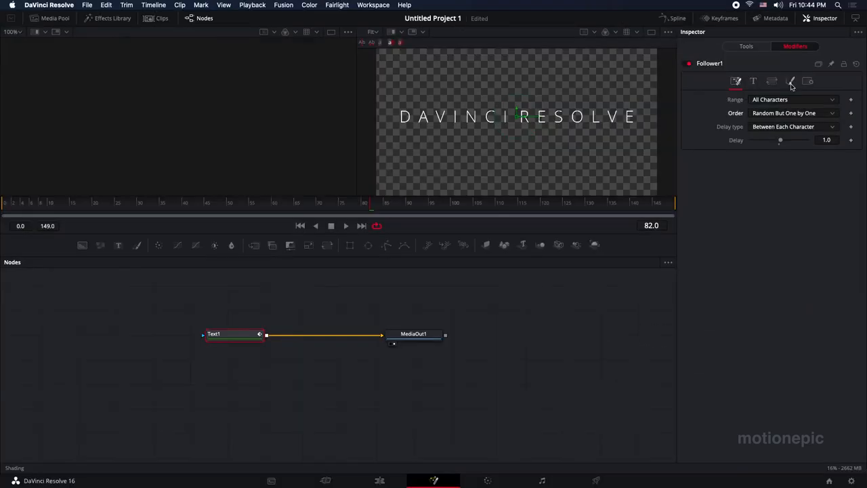
mouse_move(790, 82)
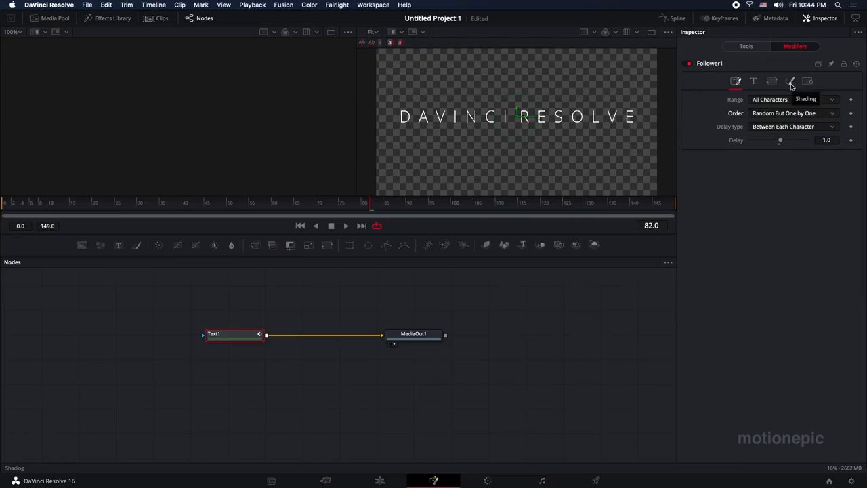
mouse_move(790, 82)
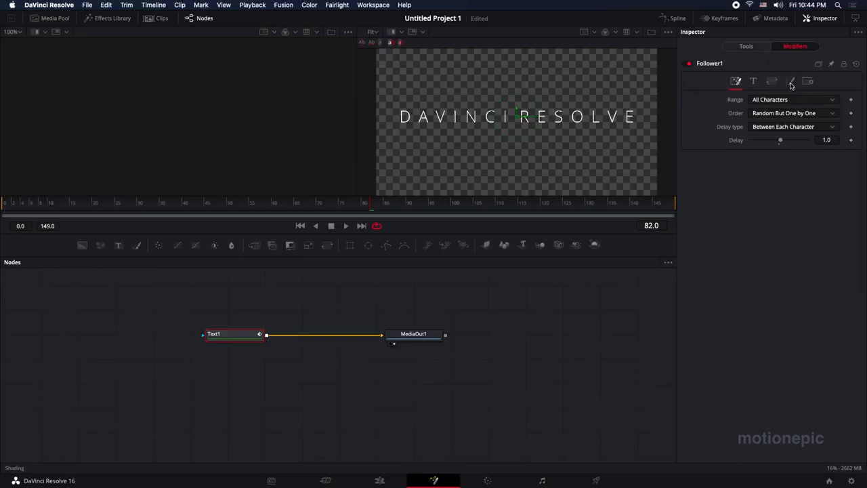
click(790, 81)
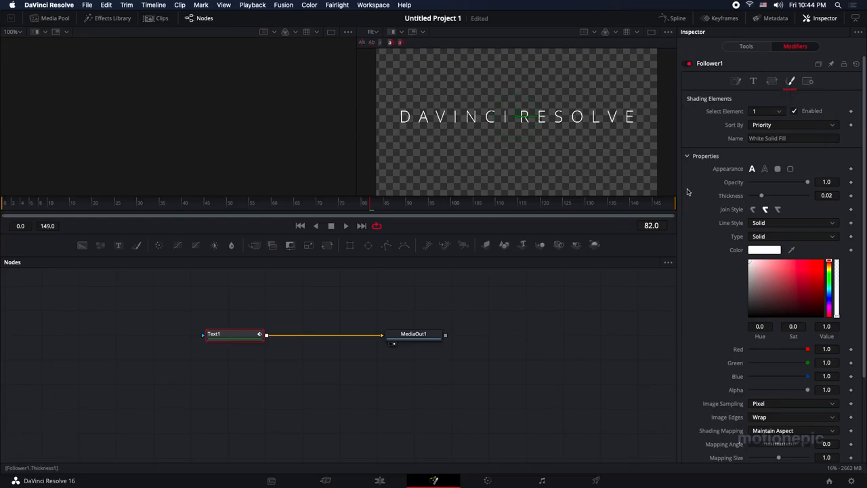
- Collapse the shading Properties section and expand Position to reach Offset Z
click(688, 156)
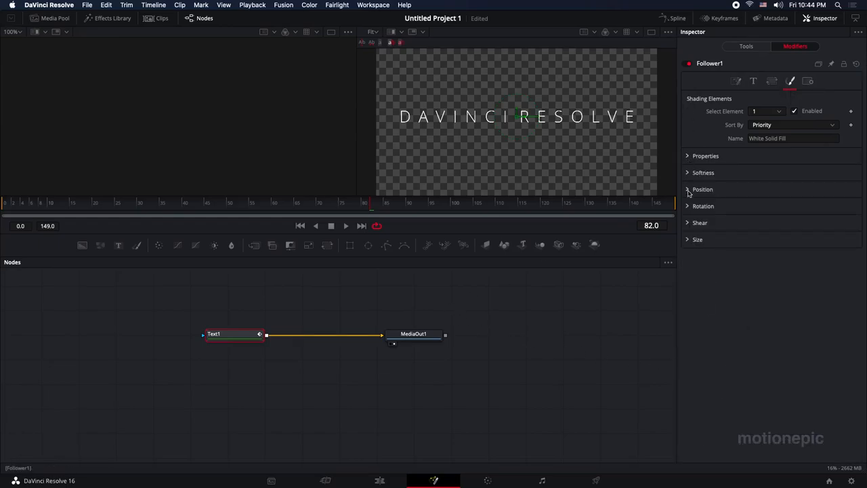
click(702, 188)
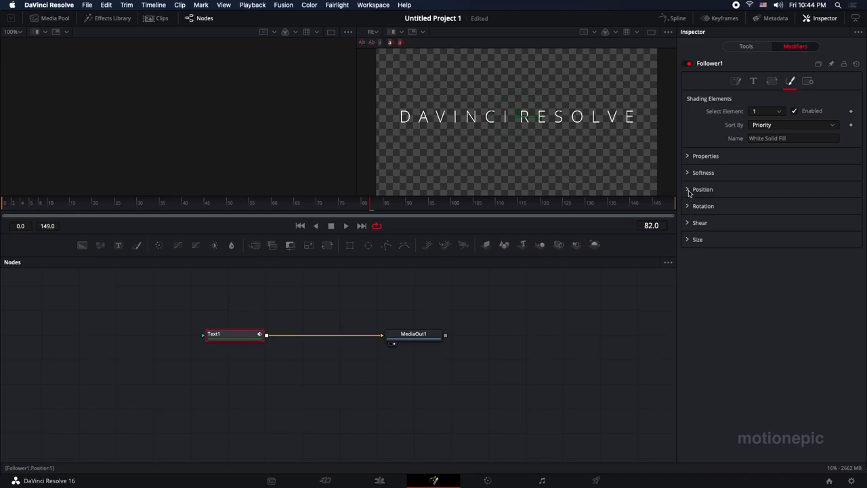
click(688, 189)
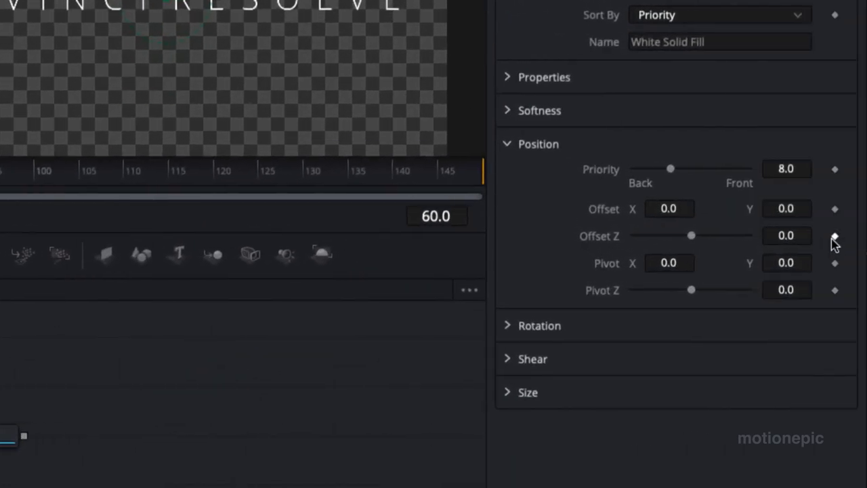
mouse_move(836, 245)
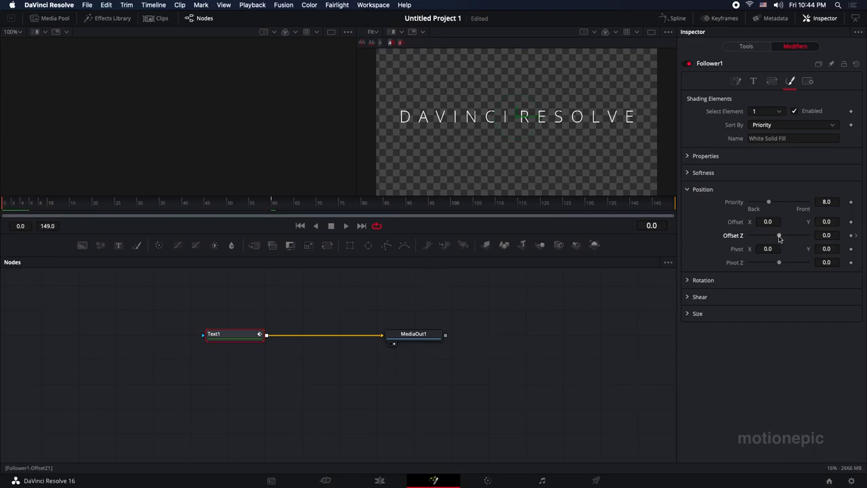
- Drag Offset Z to -20 at frame 0, then scrub to frame 60 to preview the fly-in
drag(779, 235, 739, 235)
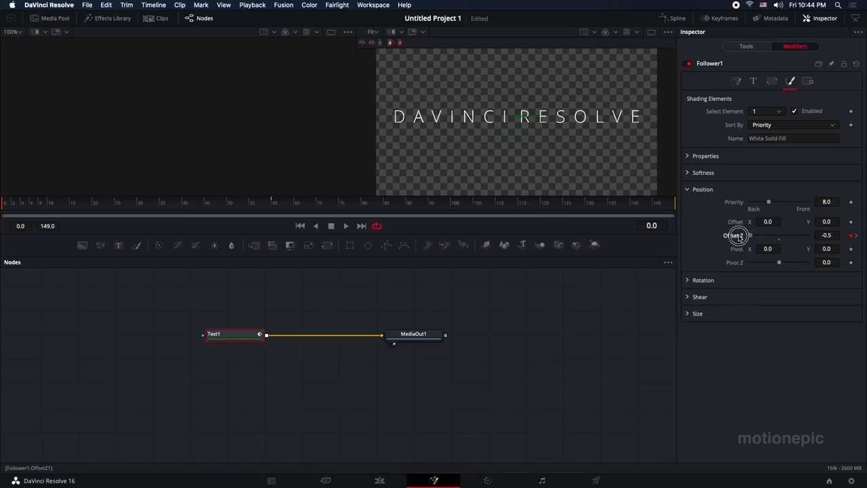
mouse_move(779, 237)
text(-20)
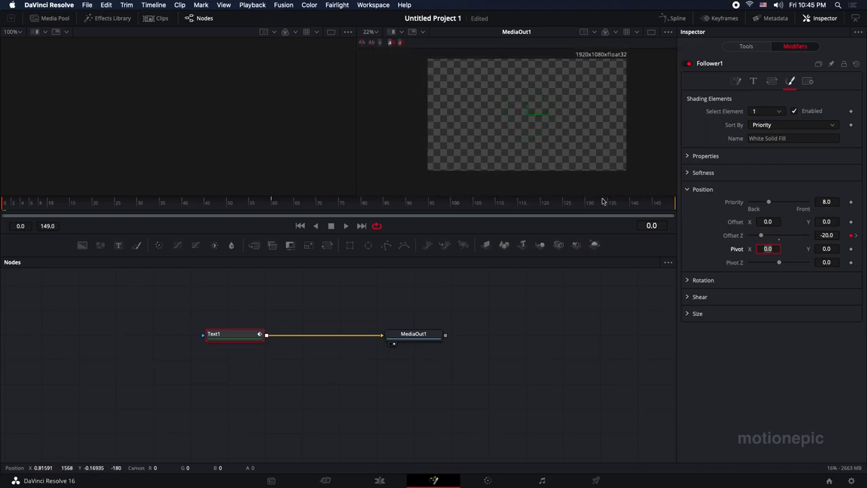
click(10, 206)
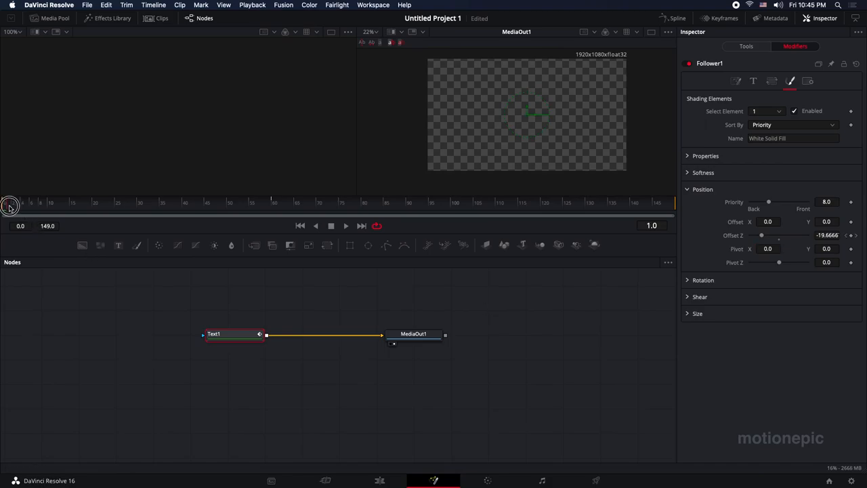
drag(10, 205, 117, 206)
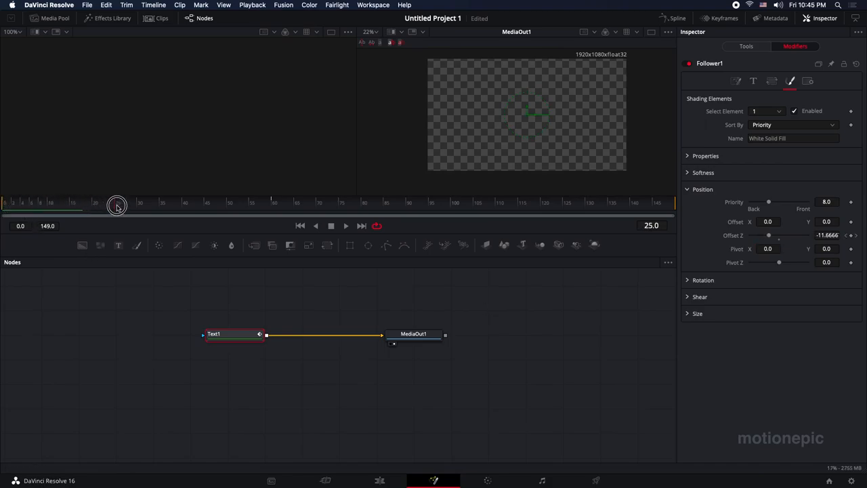
drag(116, 203, 215, 204)
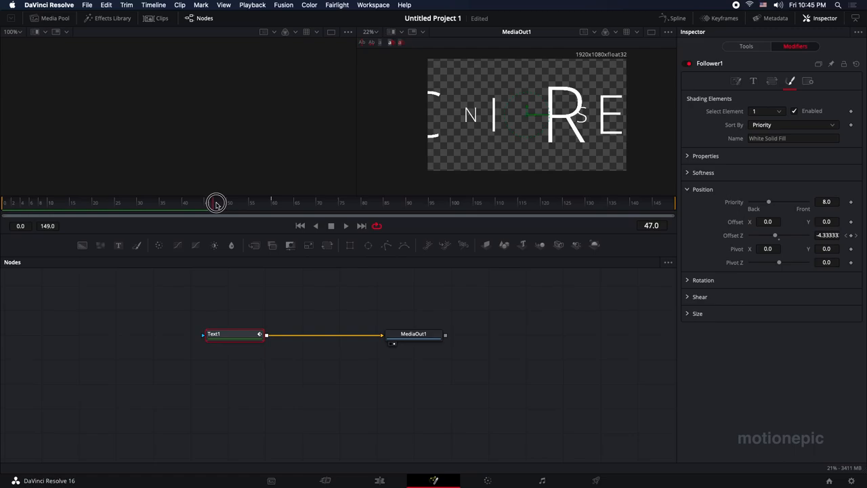
drag(216, 203, 269, 203)
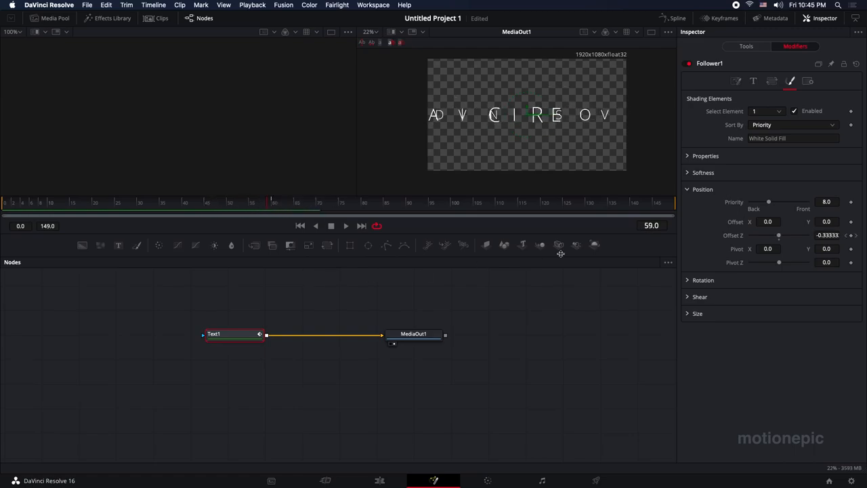
mouse_move(97, 223)
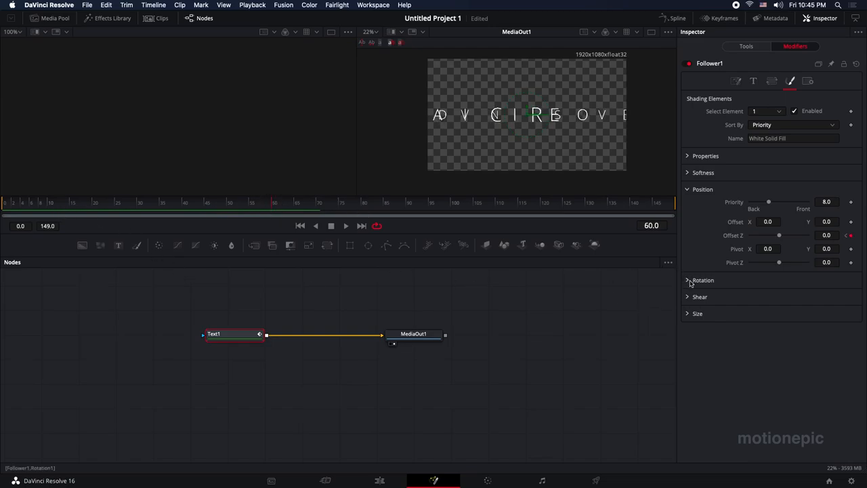
- Keyframe the shading Rotation Y angle at about -22, then scrub to check the turn
click(702, 280)
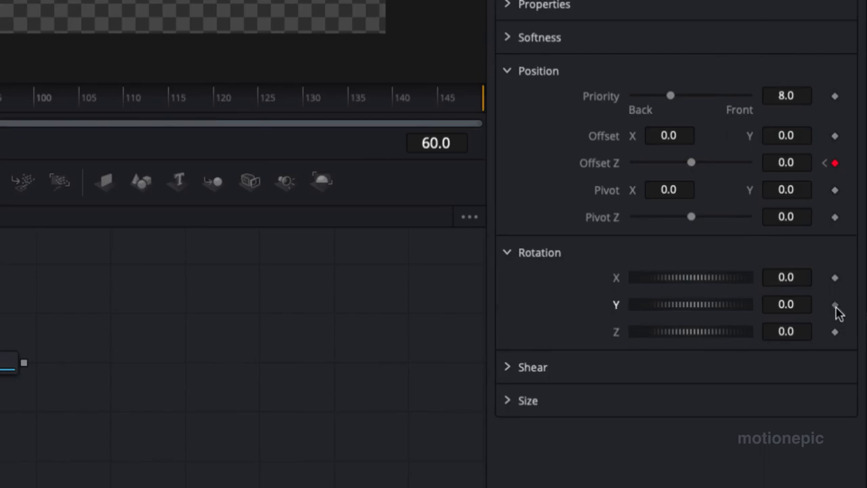
click(835, 305)
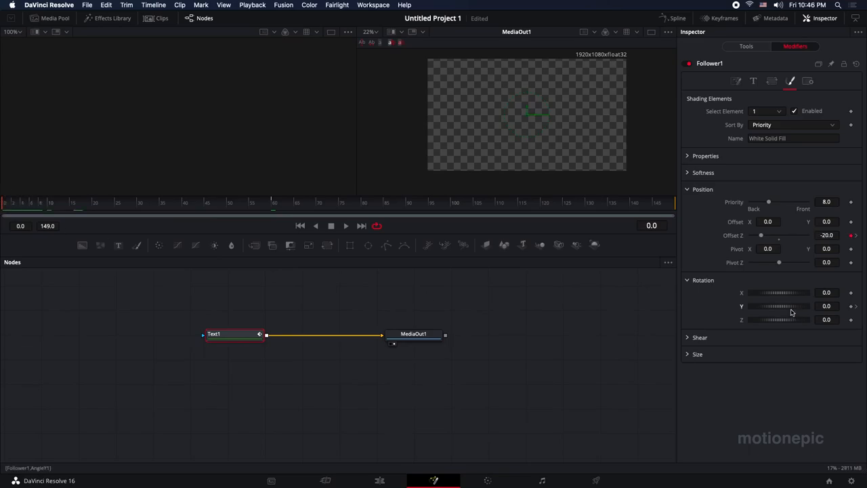
drag(772, 306, 752, 305)
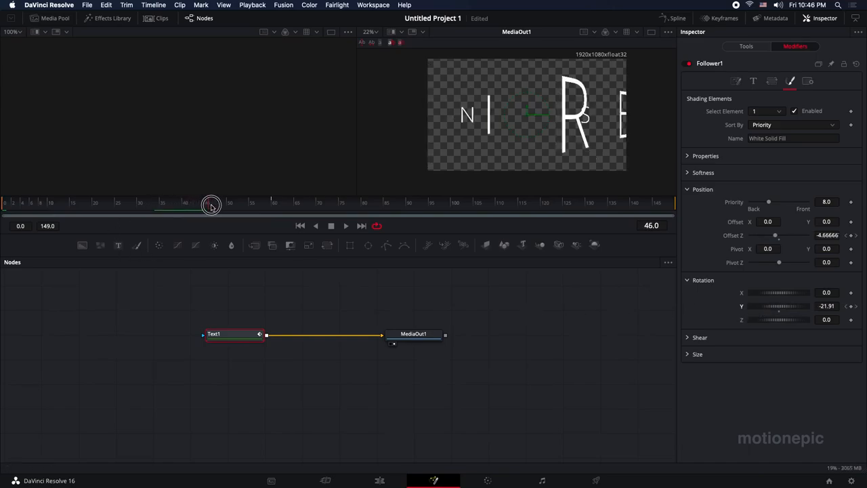
drag(211, 206, 251, 205)
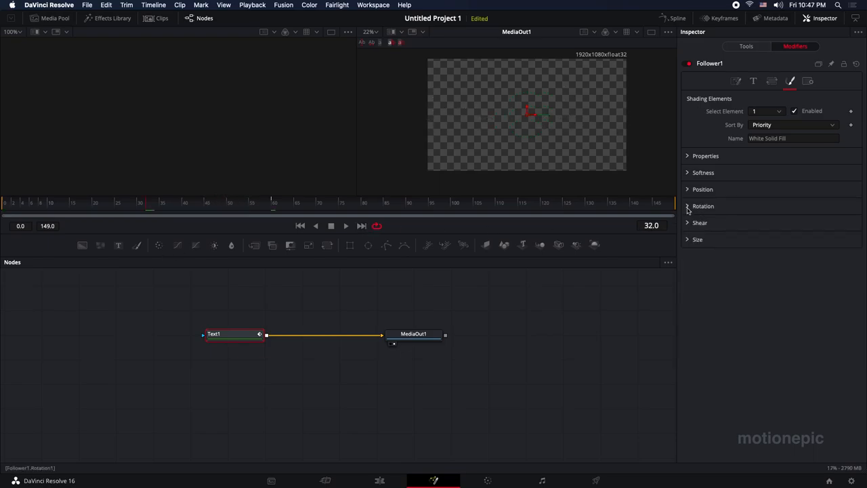
- Keyframe the letters' Softness at 30 at frame 0 so they start blurred
click(703, 172)
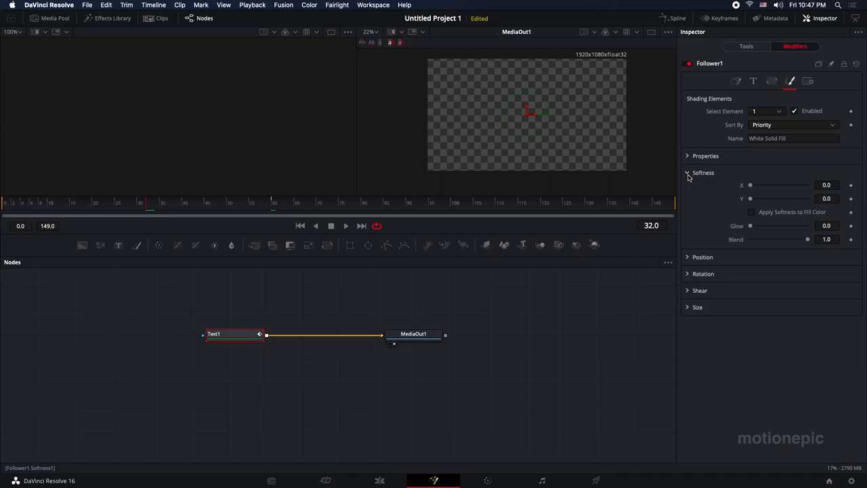
drag(140, 203, 260, 207)
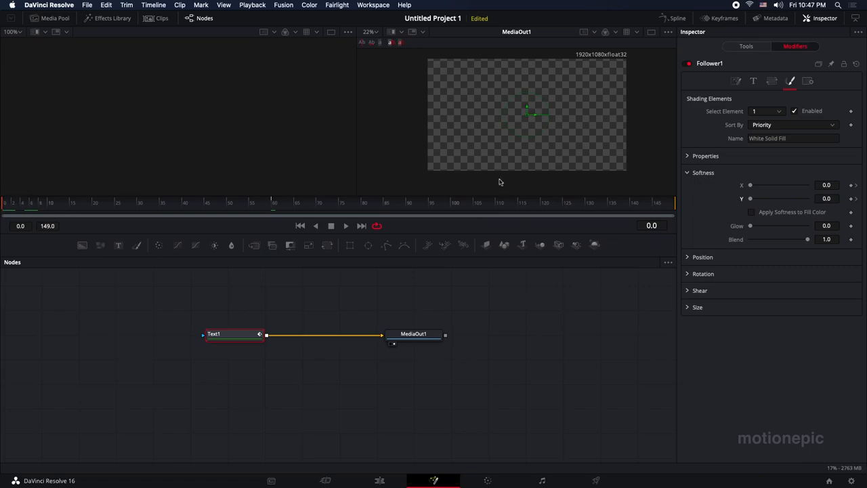
click(826, 185)
text(30)
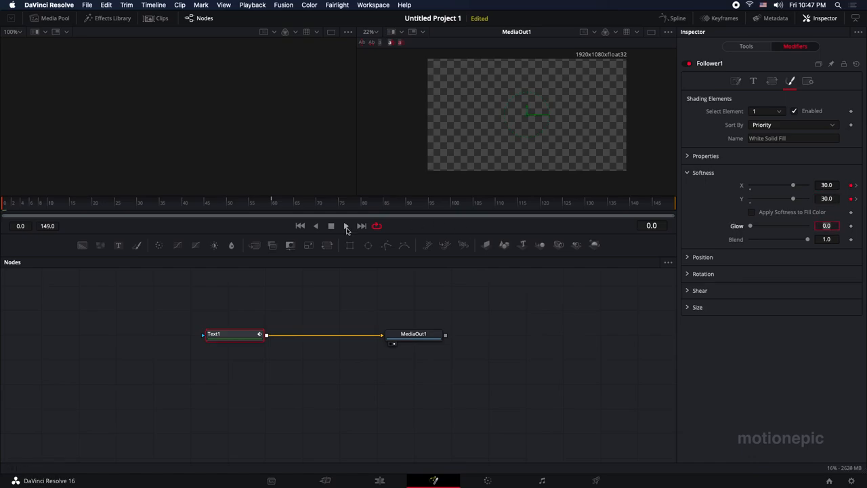
- Play the title animation to preview the blur, then stop playback
click(345, 226)
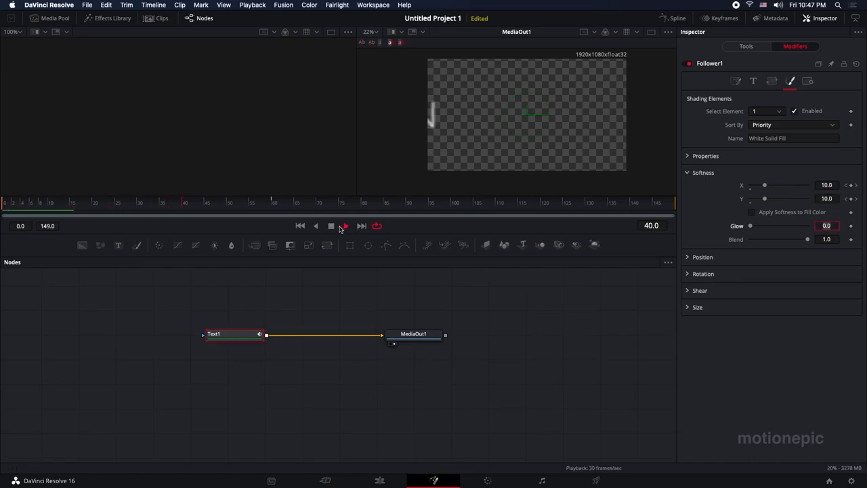
click(345, 226)
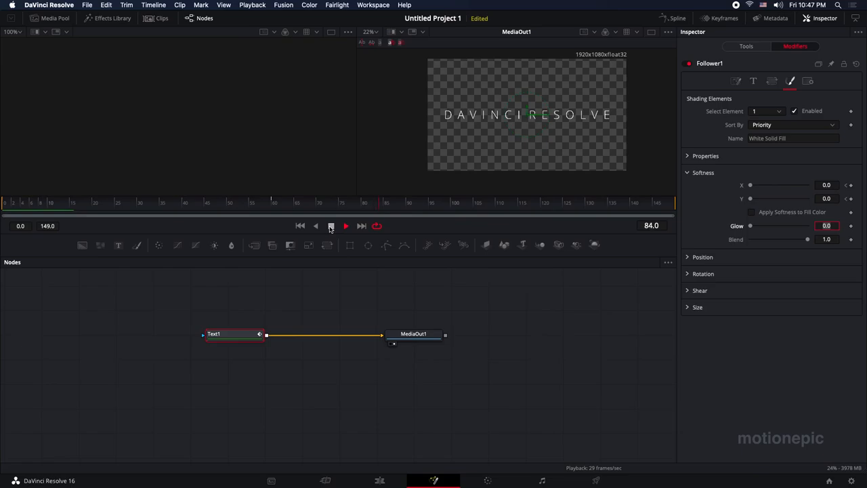
click(330, 225)
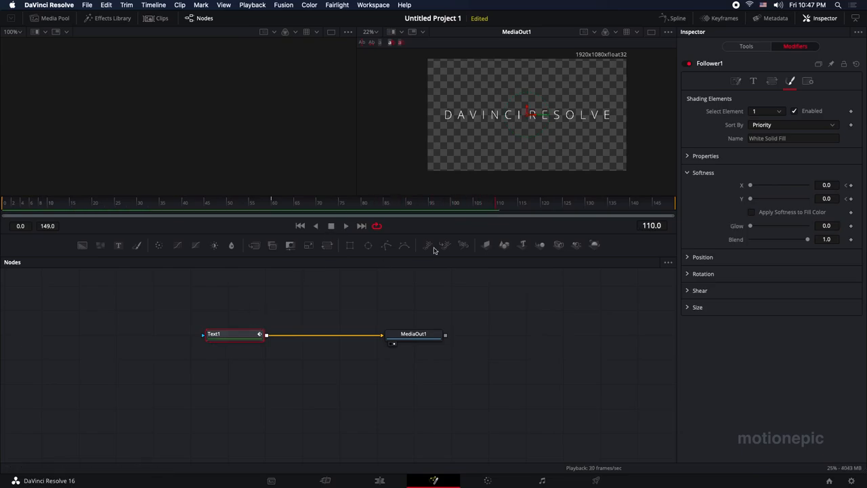
- Smooth the title's keyframe curves, including Offset Z, in the Spline editor and preview playback
click(676, 19)
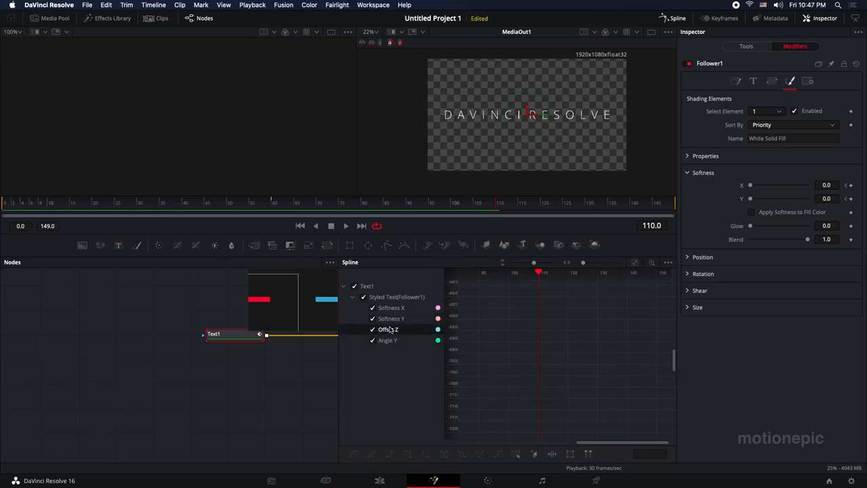
click(634, 263)
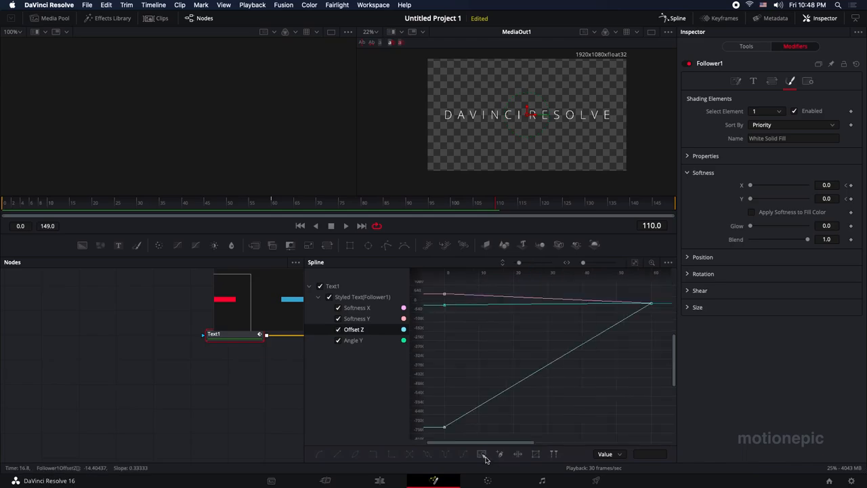
mouse_move(481, 454)
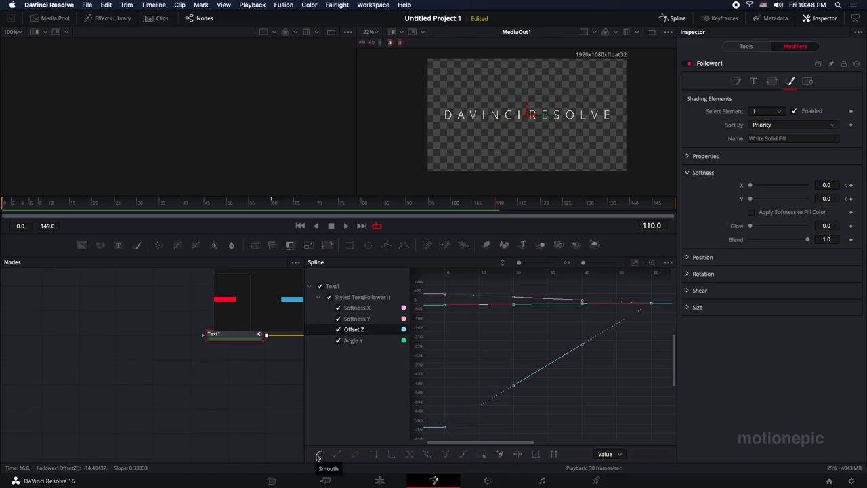
click(319, 454)
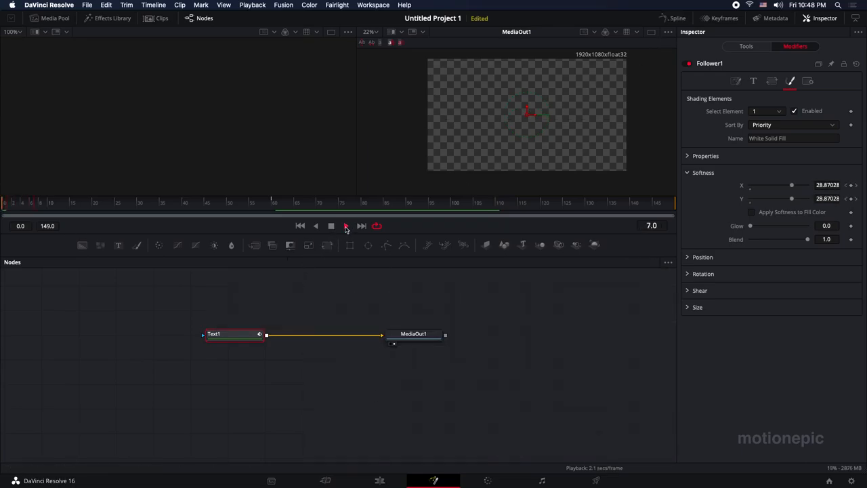
click(331, 225)
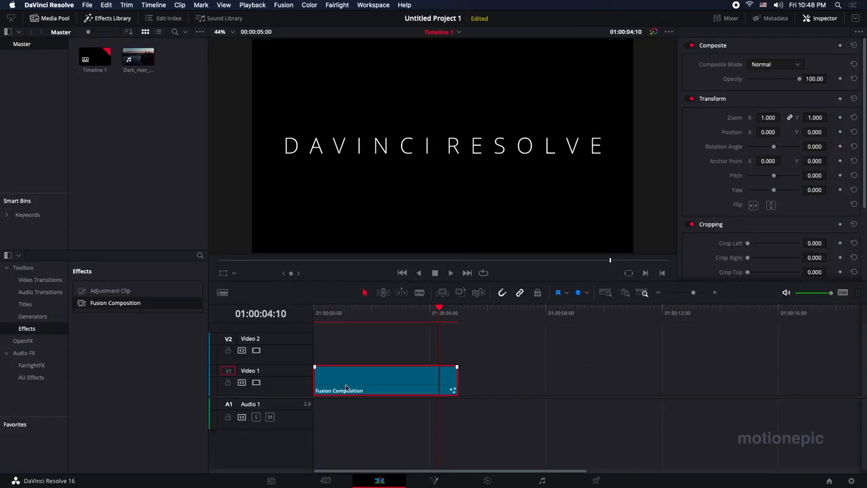
- Move the title clip to Video 2 over the river footage and select it for duplication
drag(385, 380, 385, 347)
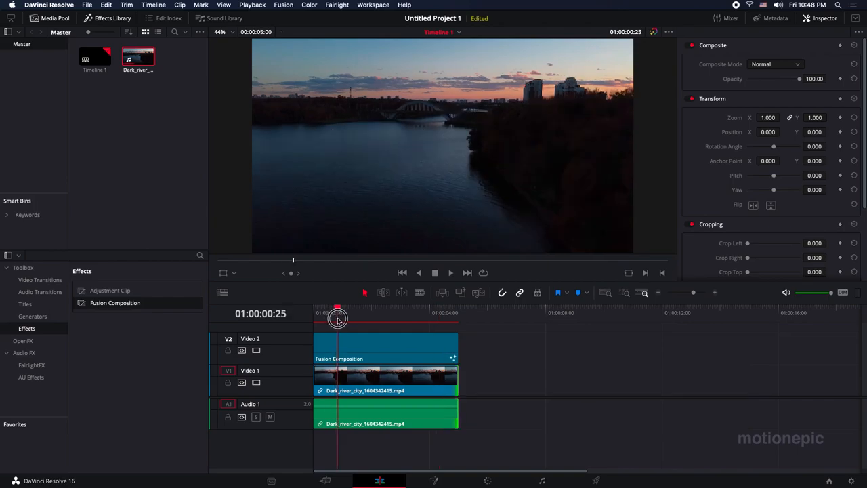
drag(337, 321, 382, 322)
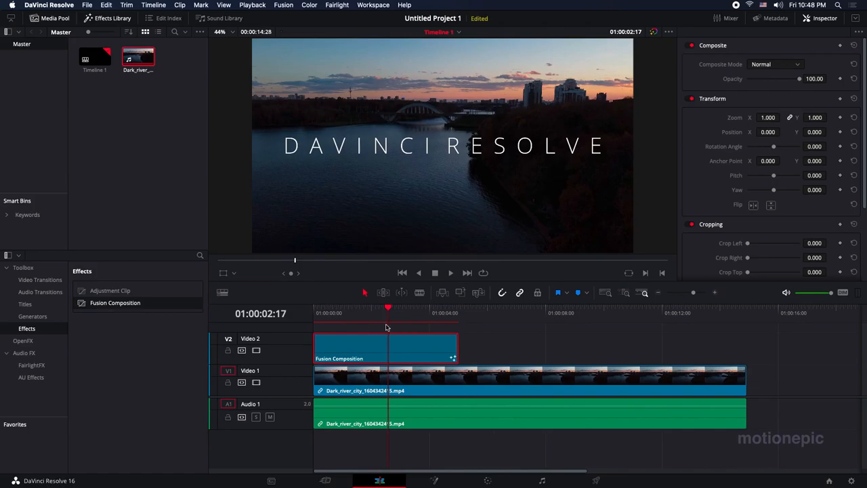
click(384, 347)
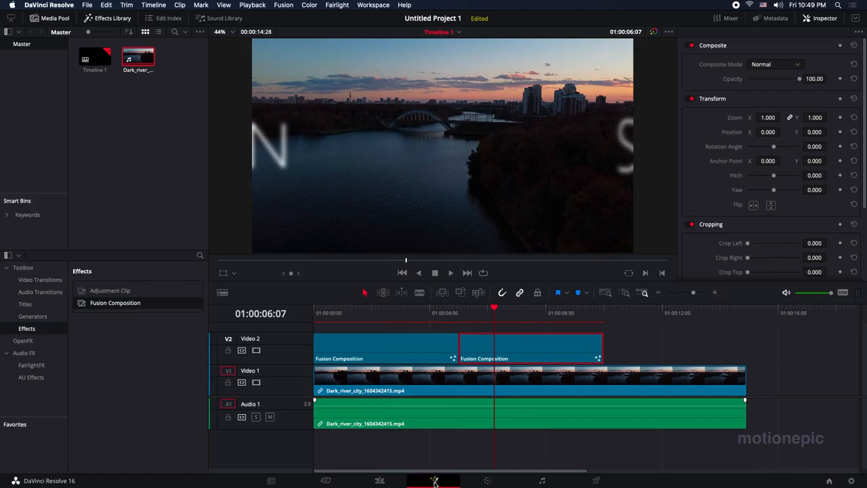
- Open the copied title in Fusion and change its text to 'FLYING TEXT'
click(433, 481)
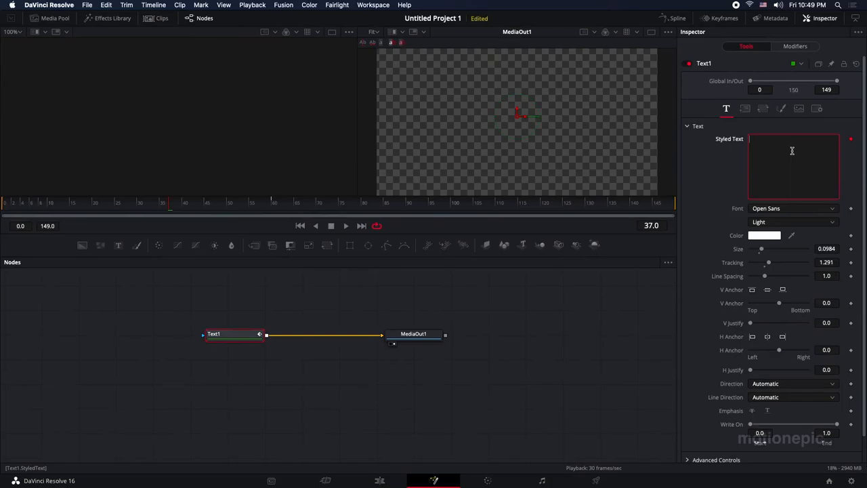
text(FLYING)
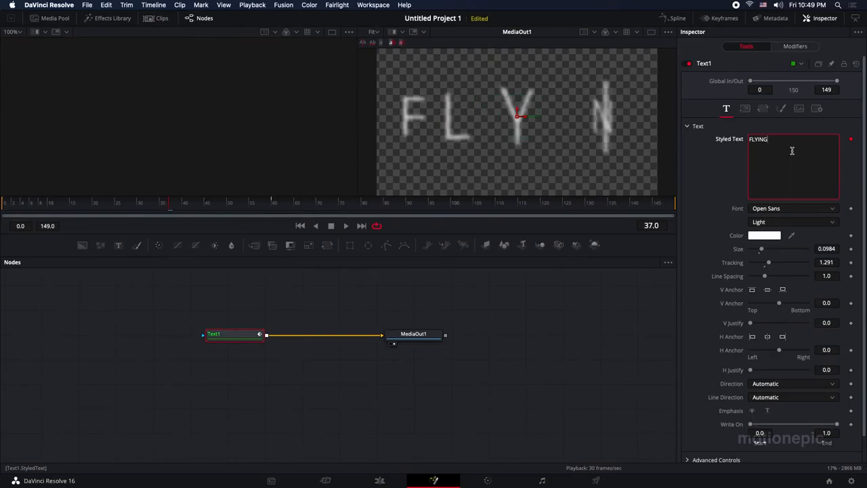
text(TEXT)
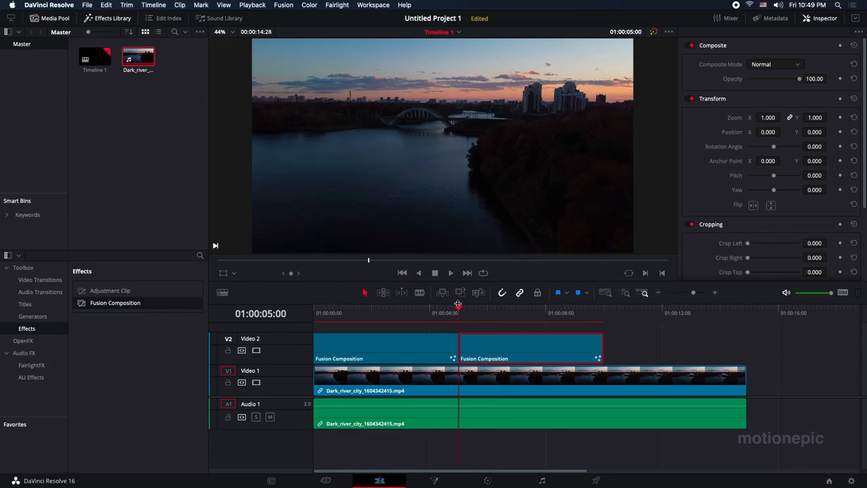
click(450, 273)
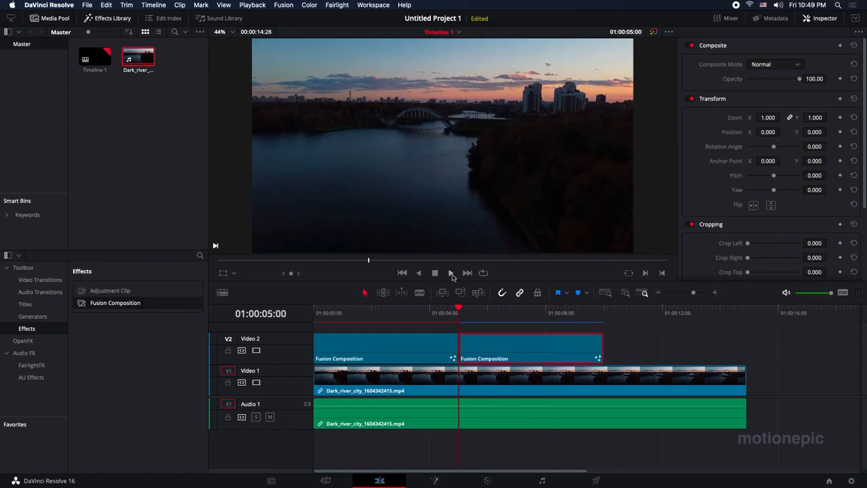
click(451, 272)
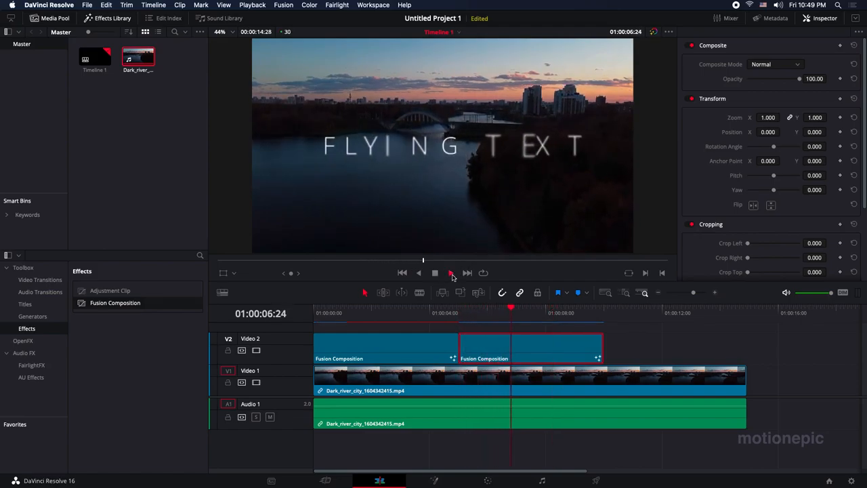
click(451, 272)
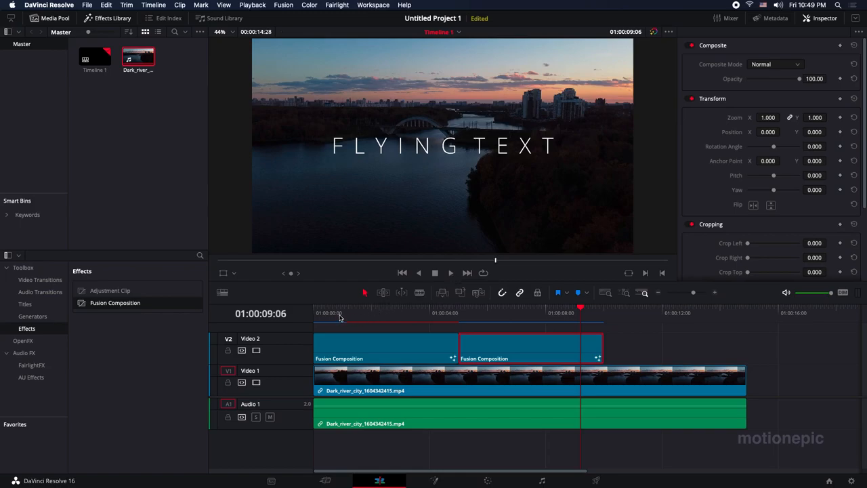
mouse_move(466, 323)
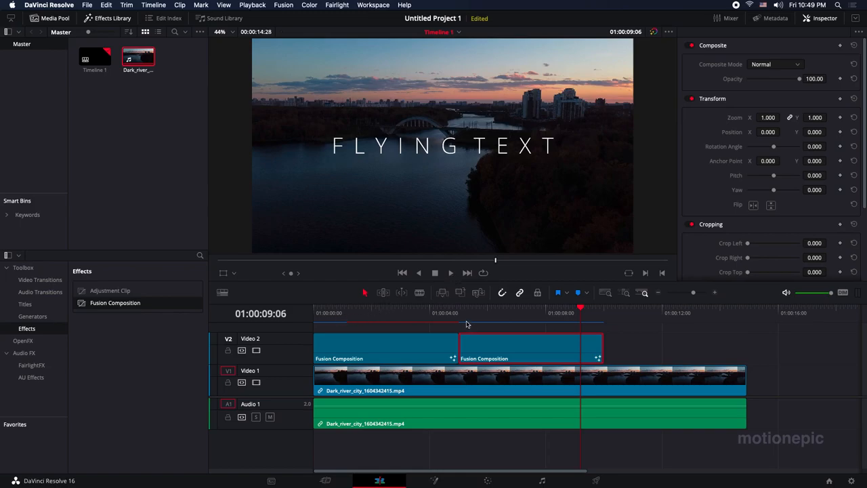